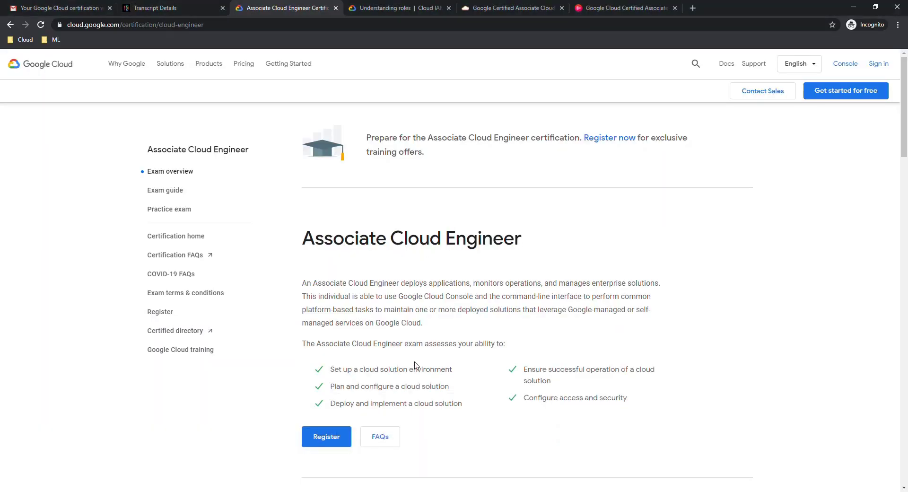
{"action": "mouse_move", "coordinate": [223, 187]}
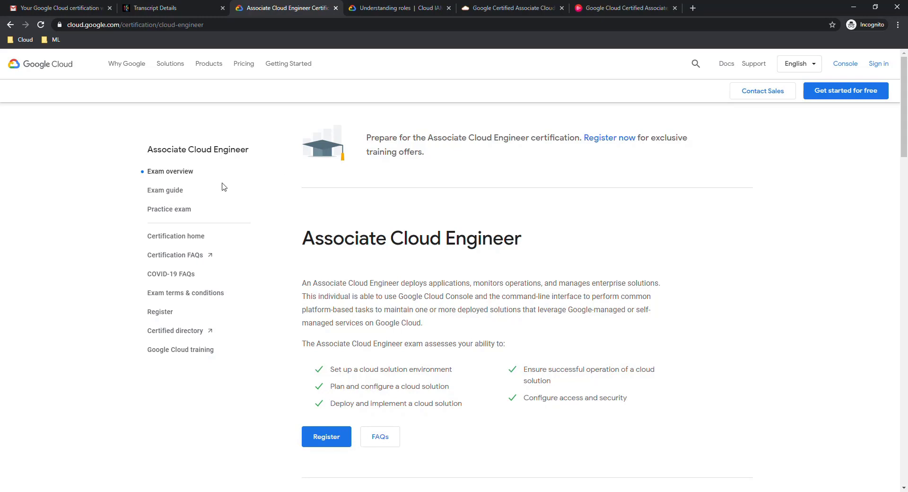
Switch to the Webassessor Transcript Details tab showing the Associate Cloud Engineer Pass result.
{"action": "scroll", "scroll_direction": "down", "scroll_amount": 3}
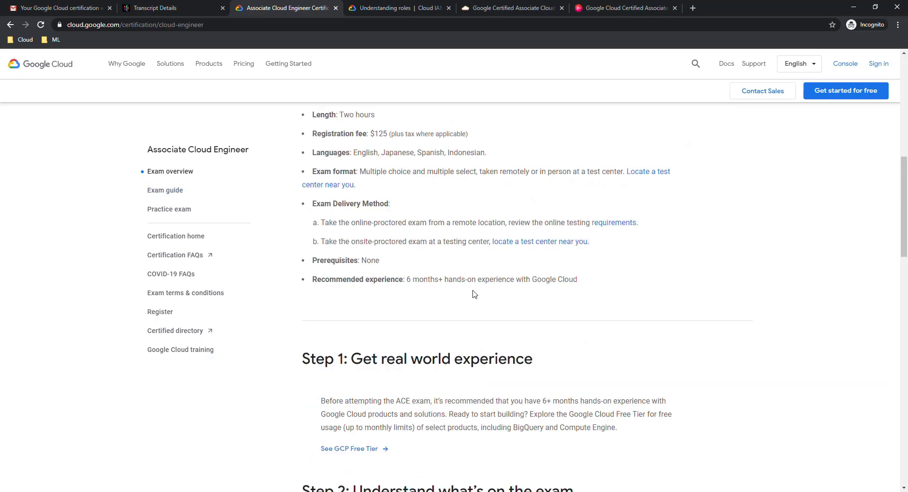
{"action": "mouse_move", "coordinate": [432, 199]}
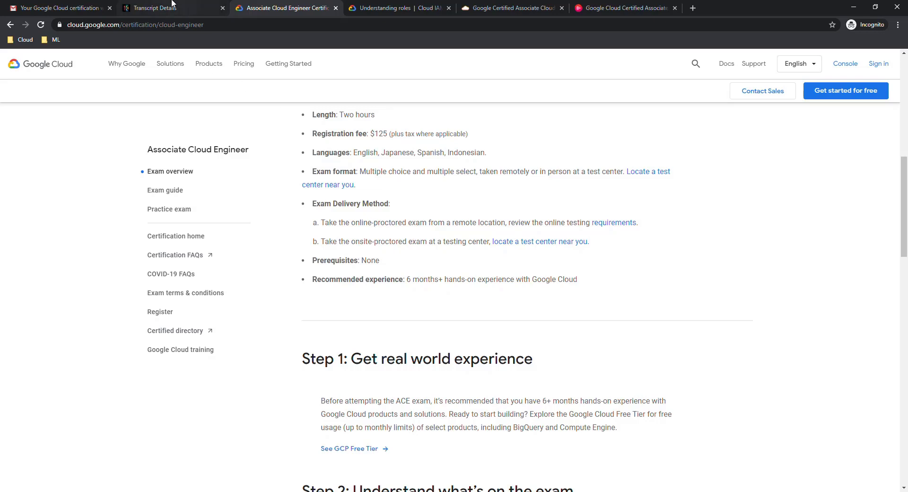
{"action": "left_click", "coordinate": [155, 8]}
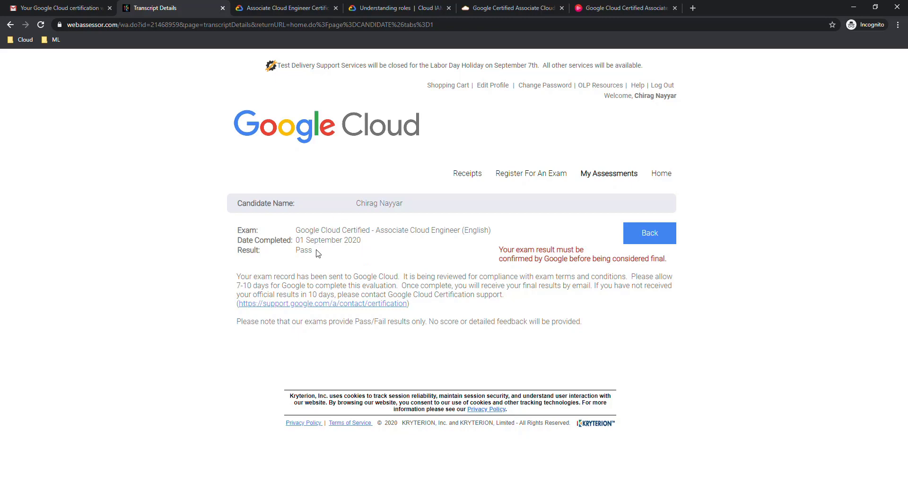
{"action": "mouse_move", "coordinate": [338, 157]}
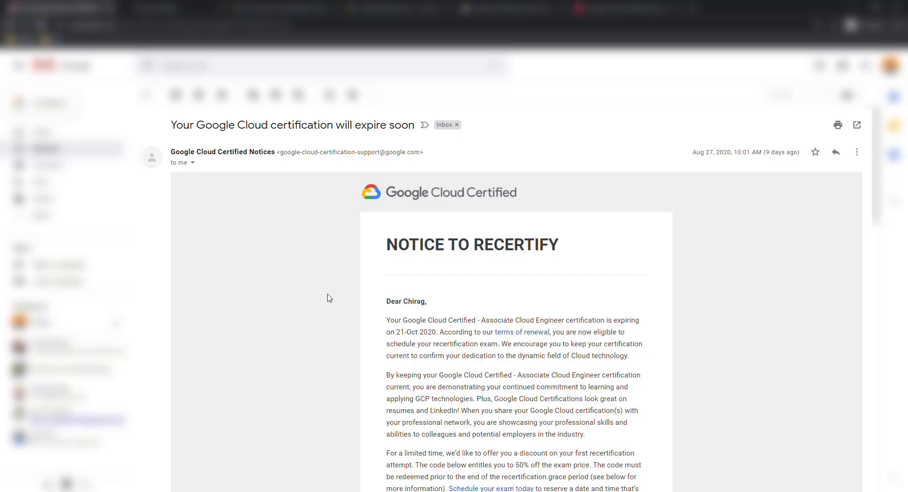
Scroll the recertification email down to the discount code and certification expiry details.
{"action": "scroll", "scroll_direction": "down", "scroll_amount": 3}
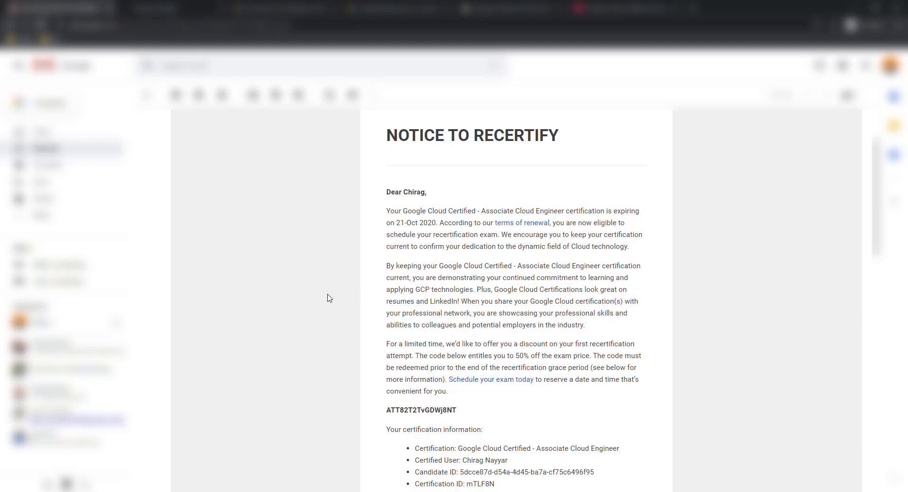
{"action": "scroll", "scroll_direction": "down", "scroll_amount": 3}
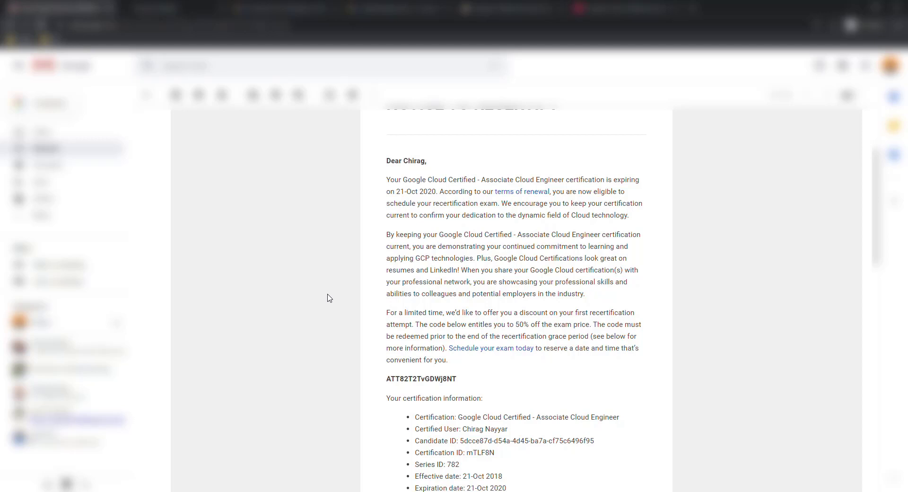
{"action": "mouse_move", "coordinate": [311, 281]}
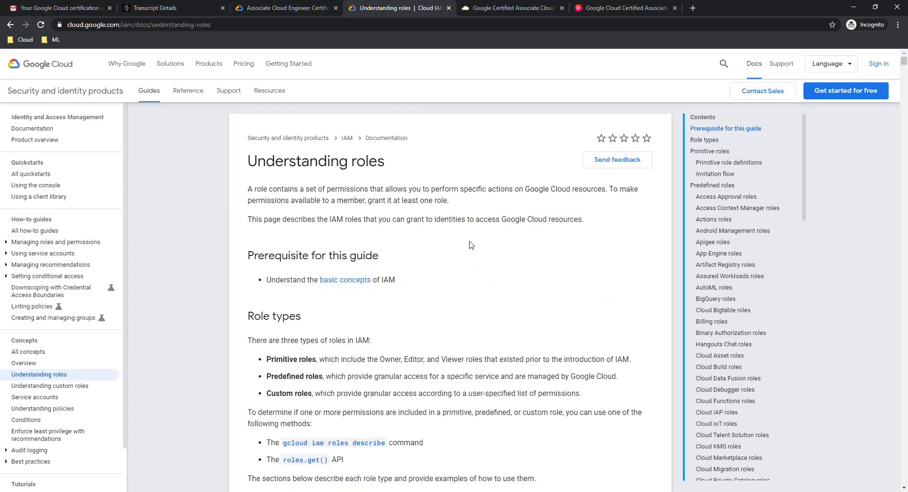
Scroll the Understanding roles page down to the Access Context Manager predefined roles table.
{"action": "scroll", "scroll_direction": "down", "scroll_amount": 3}
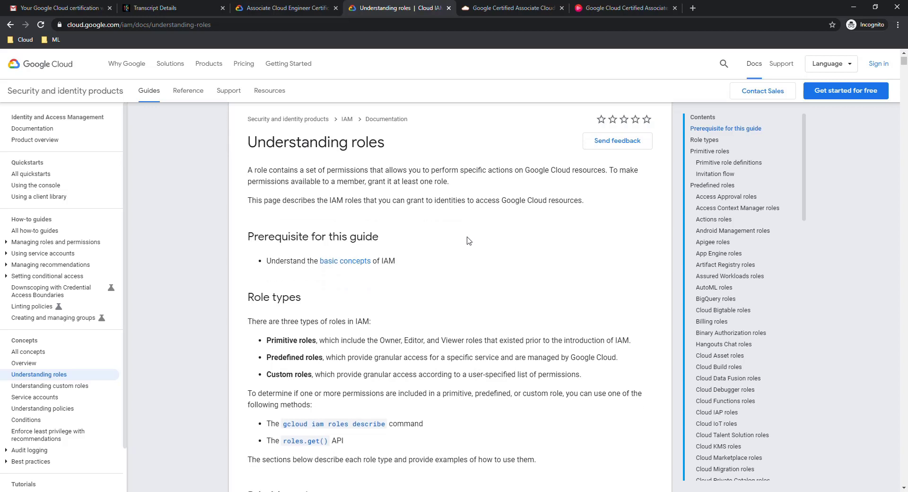
{"action": "scroll", "scroll_direction": "down", "scroll_amount": 3}
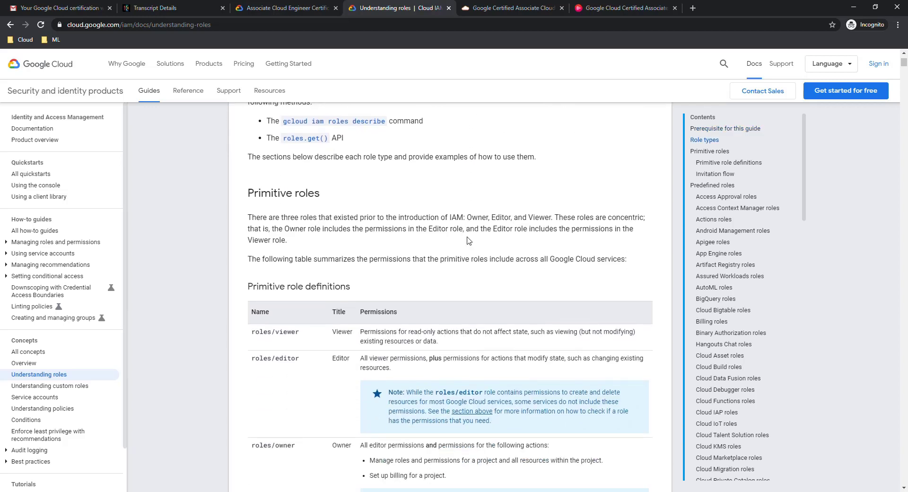
{"action": "scroll", "scroll_direction": "down", "scroll_amount": 3}
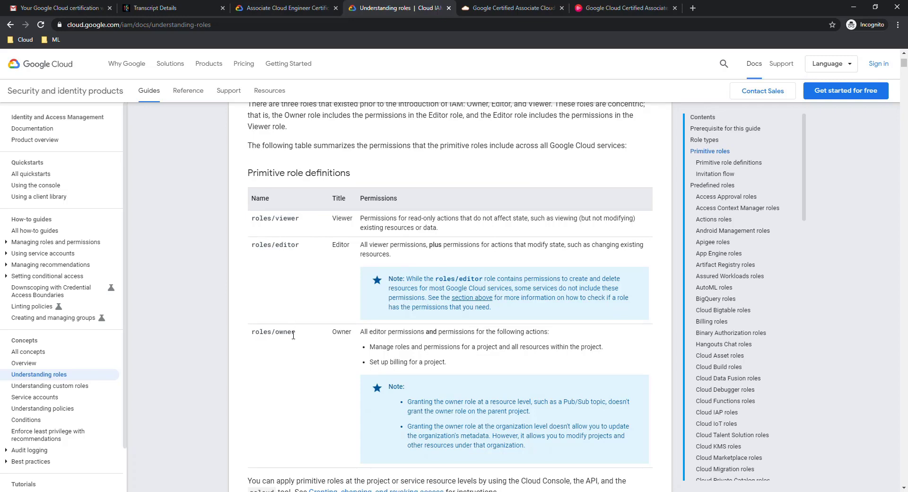
{"action": "scroll", "scroll_direction": "down", "scroll_amount": 3}
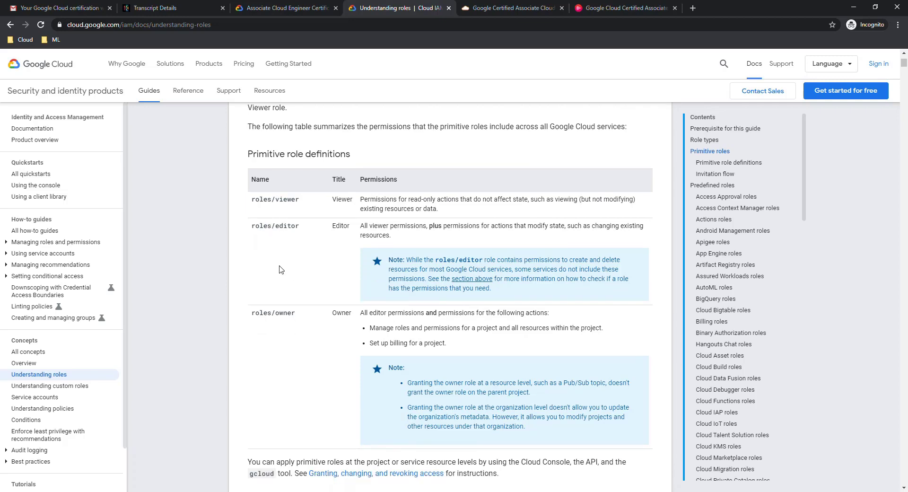
{"action": "scroll", "scroll_direction": "down", "scroll_amount": 3}
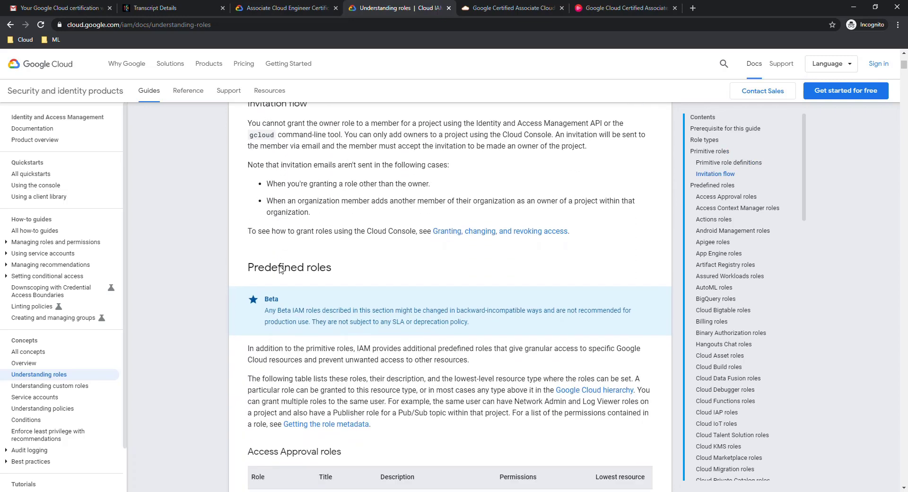
{"action": "scroll", "scroll_direction": "down", "scroll_amount": 3}
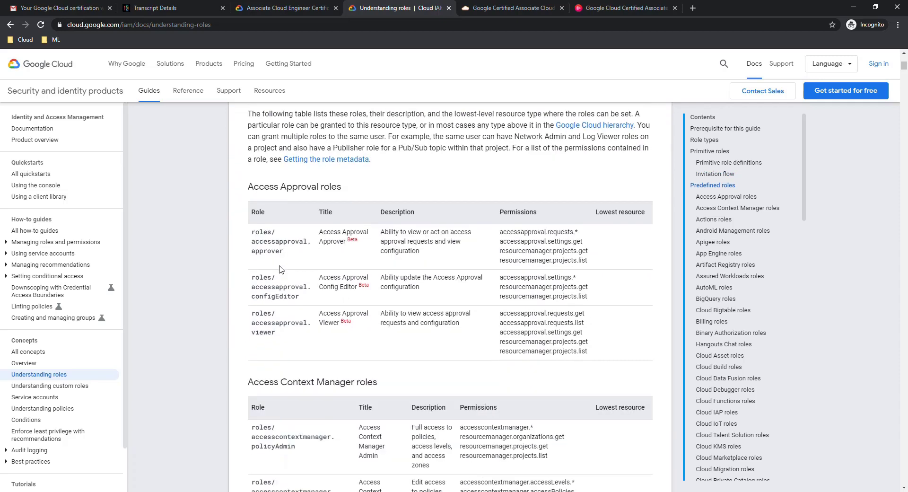
{"action": "scroll", "scroll_direction": "down", "scroll_amount": 3}
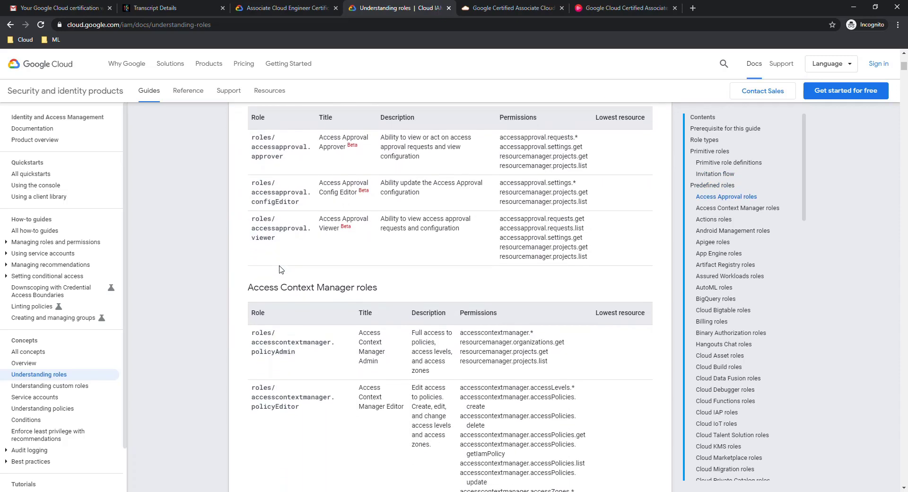
{"action": "scroll", "scroll_direction": "down", "scroll_amount": 3}
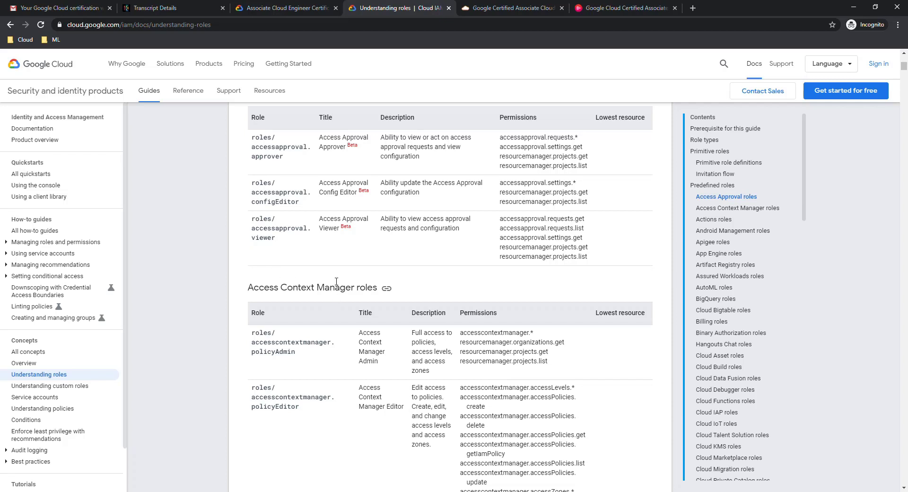
{"action": "scroll", "scroll_direction": "down", "scroll_amount": 3}
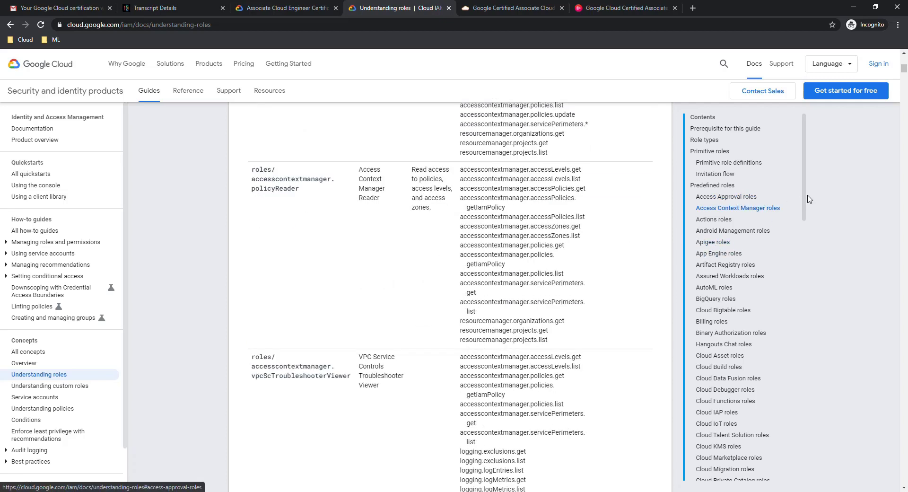
{"action": "scroll", "scroll_direction": "down", "scroll_amount": 3}
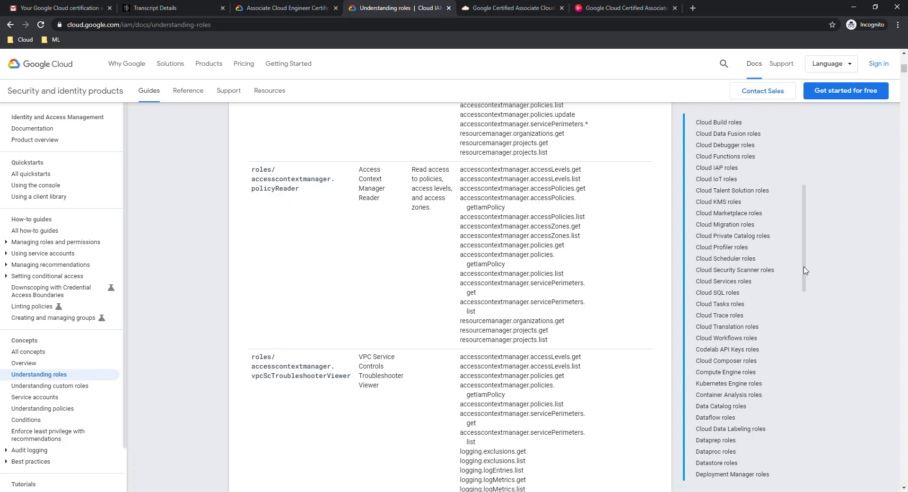
{"action": "mouse_move", "coordinate": [618, 314]}
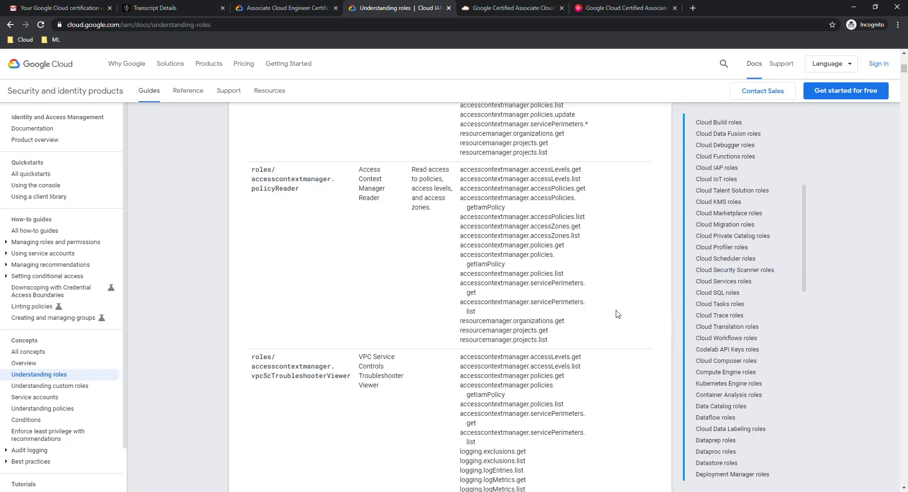
{"action": "scroll", "scroll_direction": "down", "scroll_amount": 3}
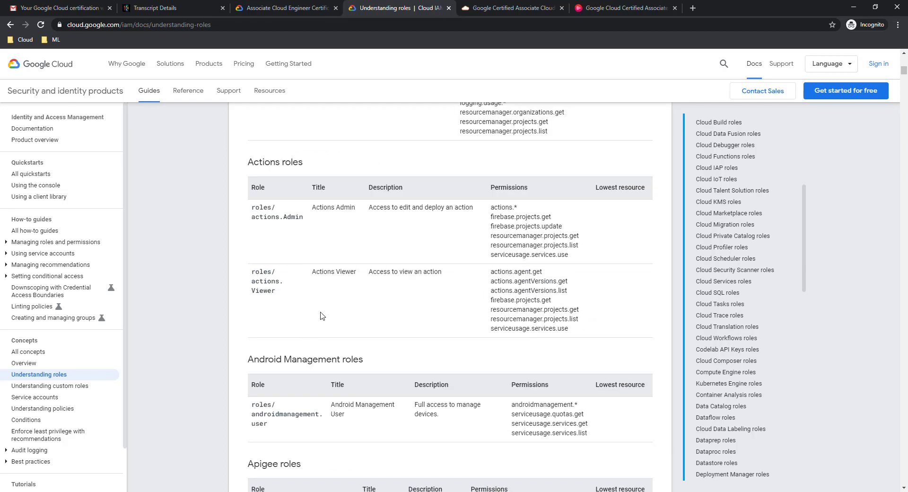
{"action": "mouse_move", "coordinate": [352, 308]}
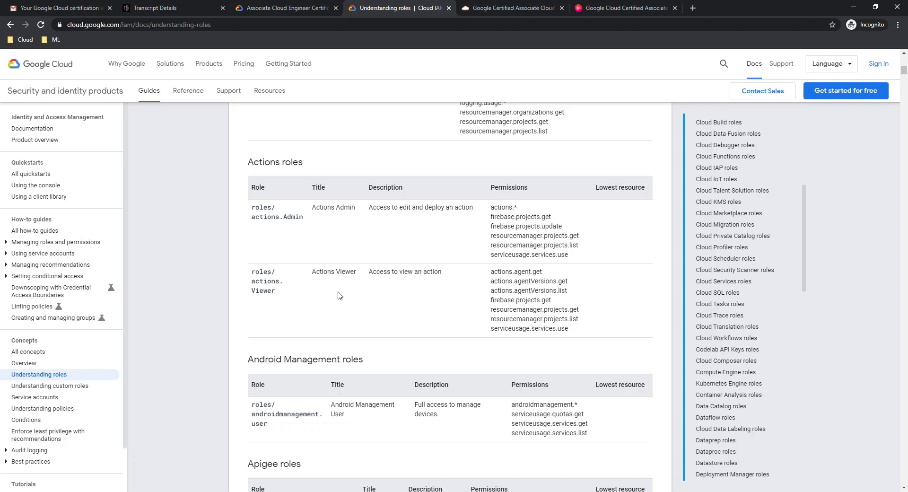
{"action": "mouse_move", "coordinate": [447, 318]}
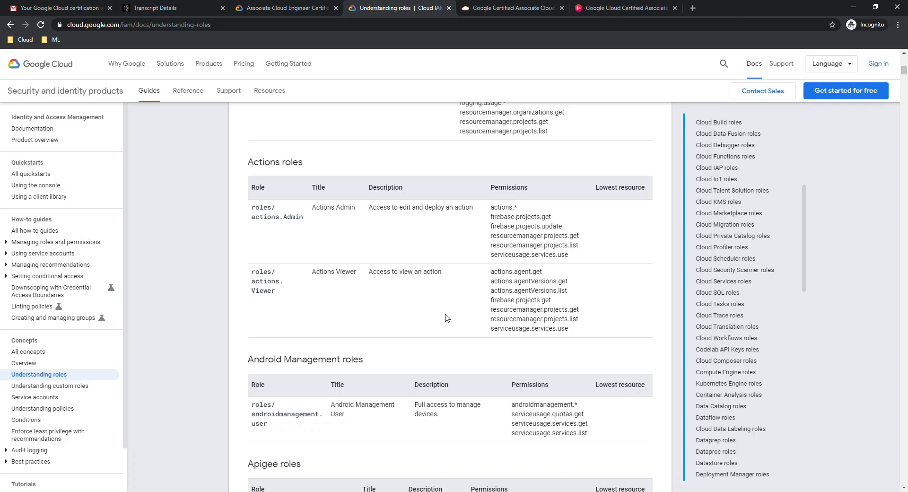
{"action": "scroll", "scroll_direction": "down", "scroll_amount": 3}
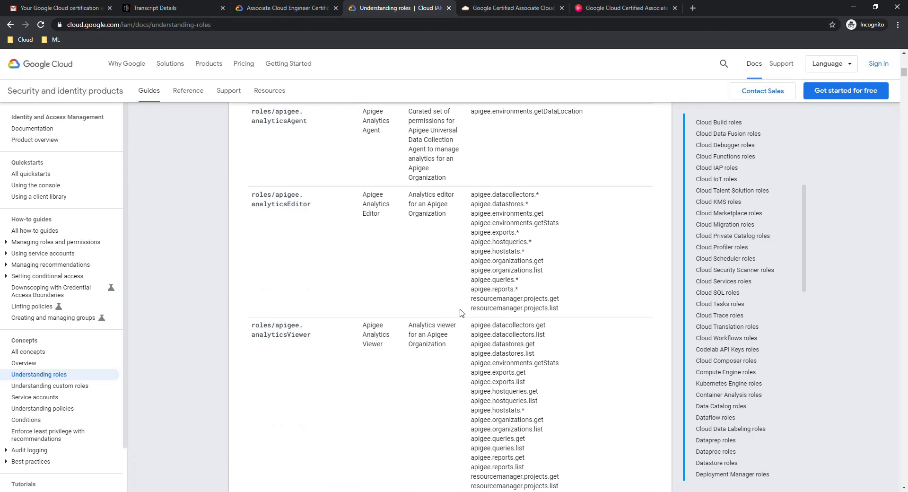
{"action": "scroll", "scroll_direction": "down", "scroll_amount": 3}
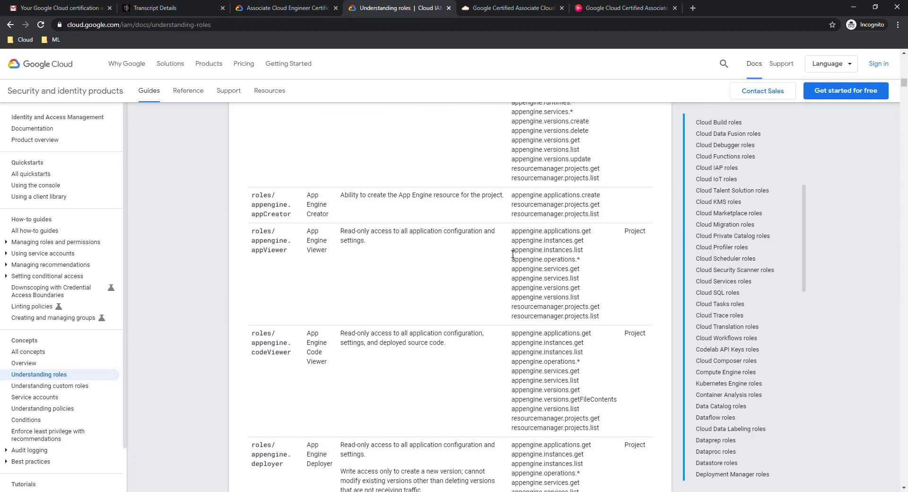
{"action": "mouse_move", "coordinate": [470, 330]}
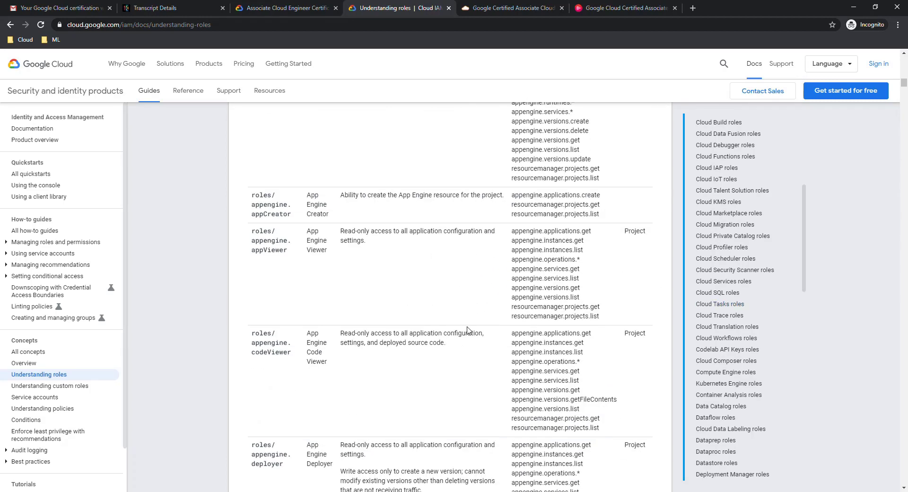
{"action": "scroll", "scroll_direction": "down", "scroll_amount": 3}
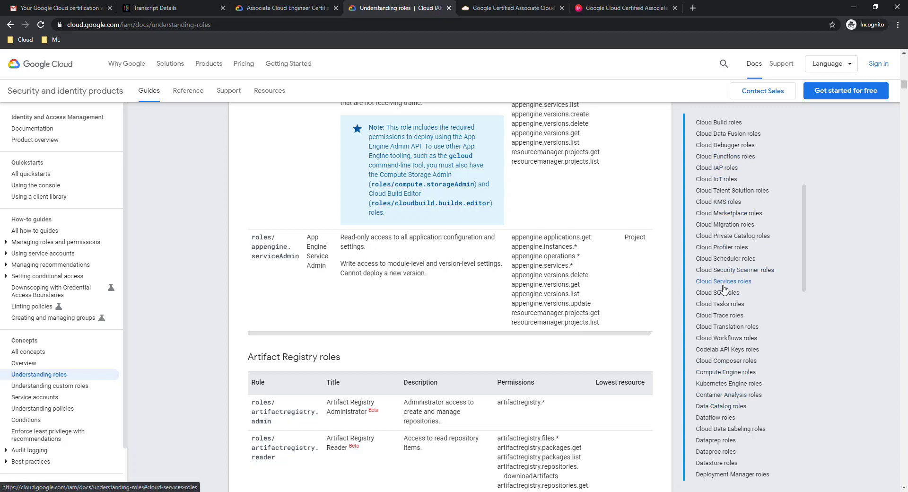
{"action": "scroll", "scroll_direction": "down", "scroll_amount": 3}
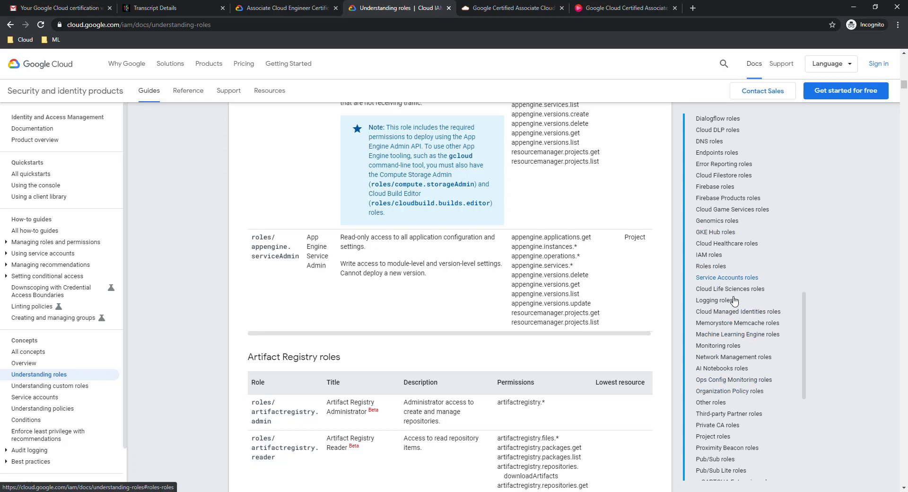
{"action": "scroll", "scroll_direction": "down", "scroll_amount": 3}
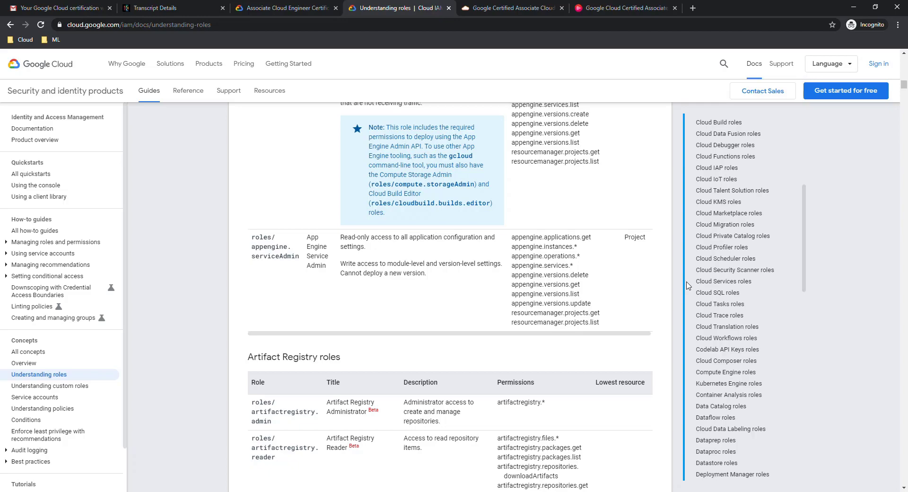
{"action": "scroll", "scroll_direction": "down", "scroll_amount": 3}
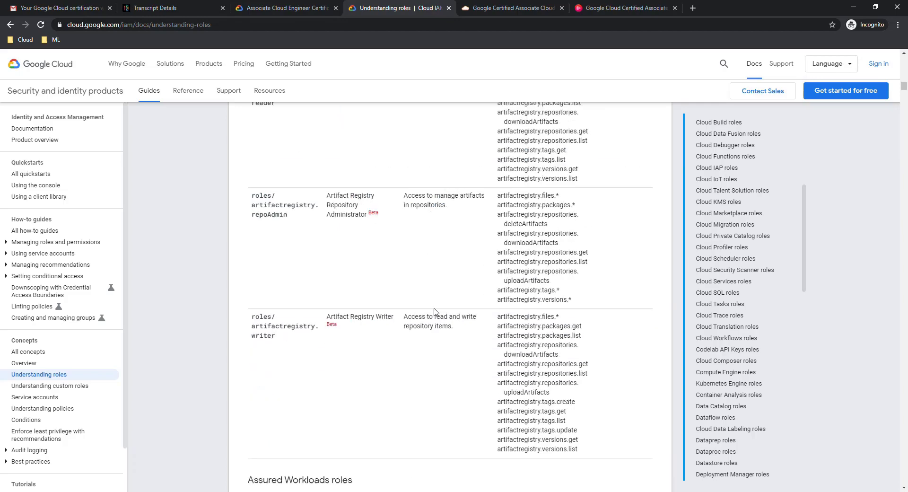
{"action": "scroll", "scroll_direction": "down", "scroll_amount": 3}
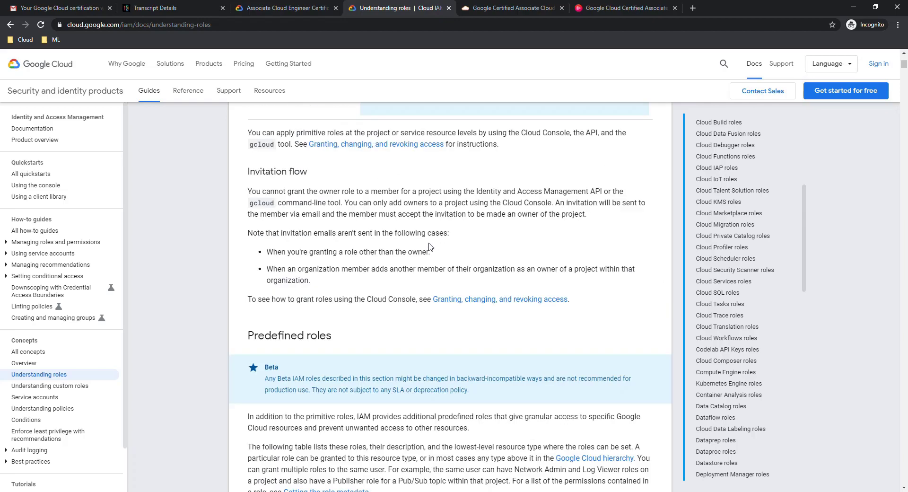
{"action": "left_click", "coordinate": [512, 7]}
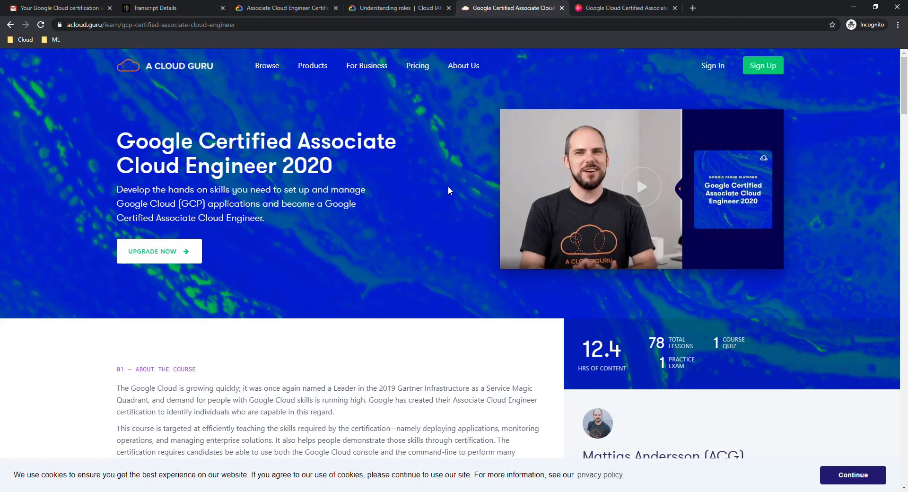
Switch to the Pluralsight Google Cloud Certified Associate Cloud Engineer learning path tab.
{"action": "left_click", "coordinate": [626, 8]}
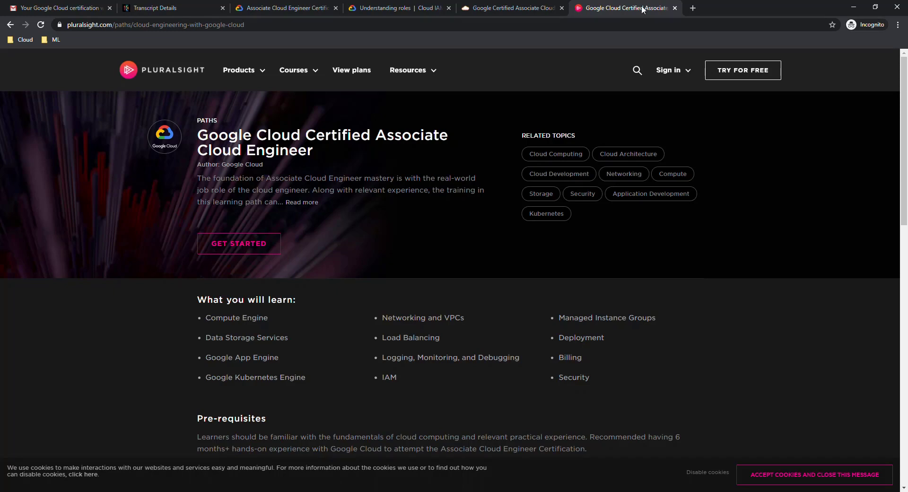
{"action": "mouse_move", "coordinate": [367, 225]}
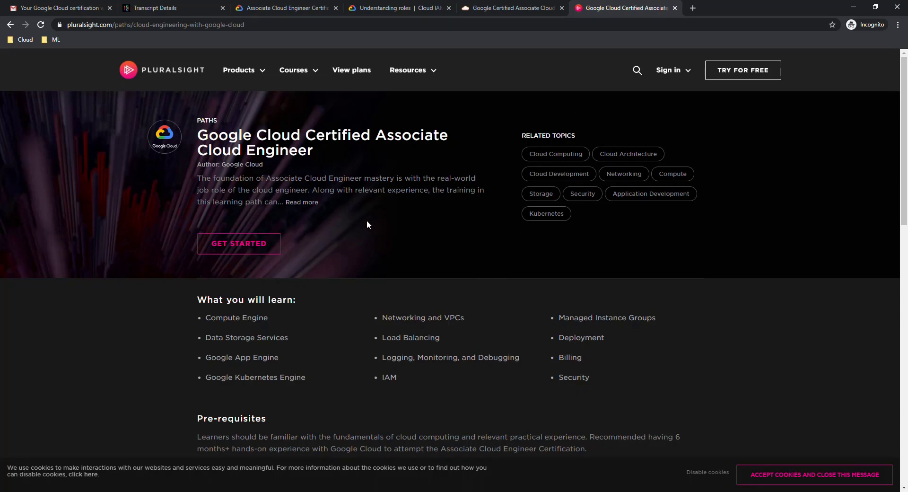